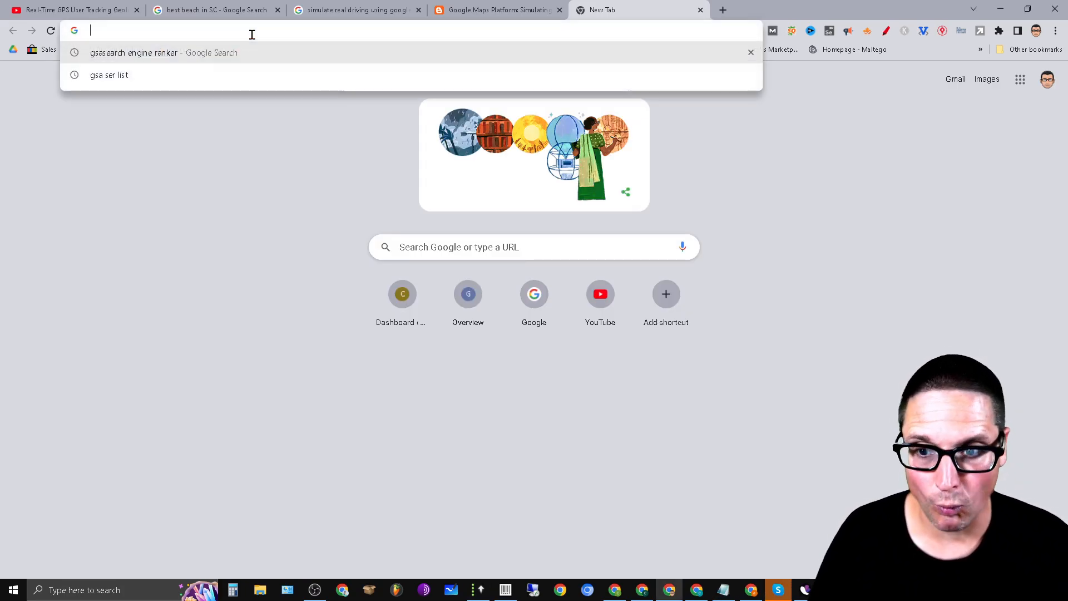
# Step: Go to seomastermind in Chrome and load the community feed before returning to GSA SER
pyautogui.write('seomastermind.org/feed')
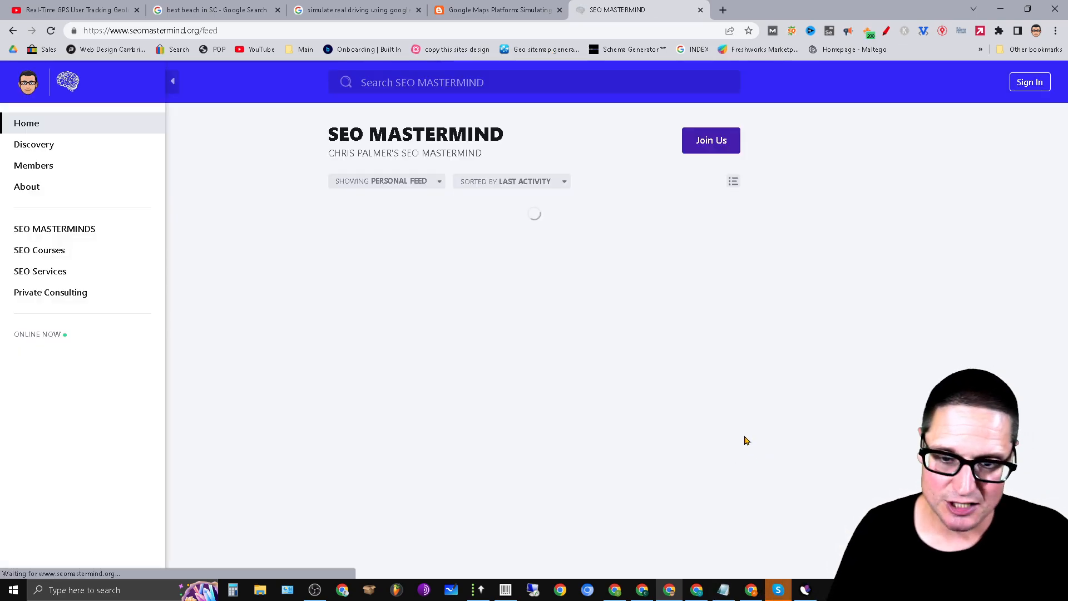
pyautogui.click(39, 250)
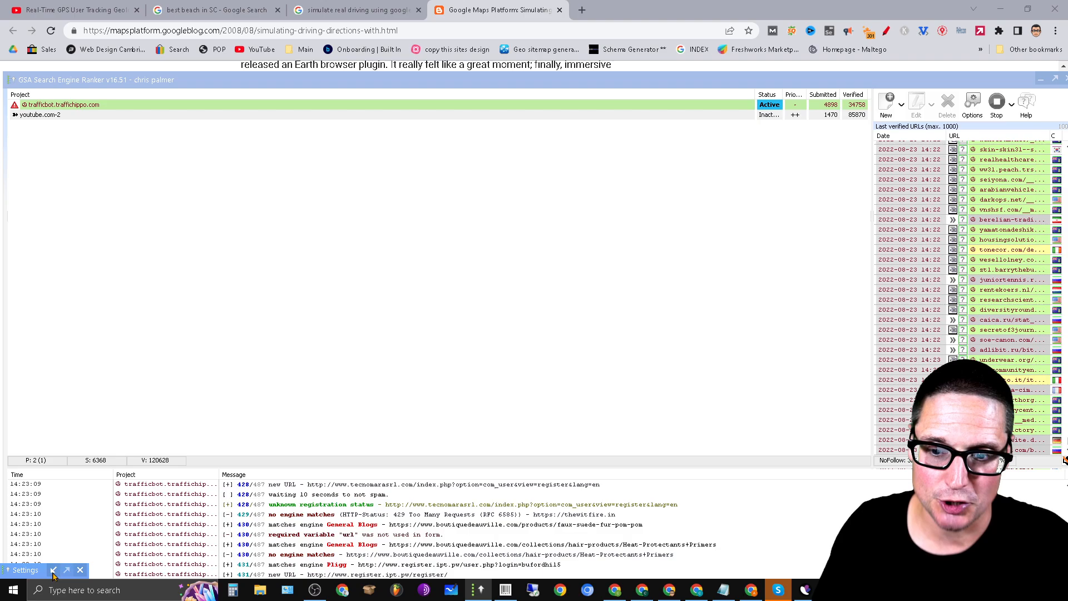
# Step: Restore the Settings window showing 75 threads and proxies enabled for search engines
pyautogui.click(26, 570)
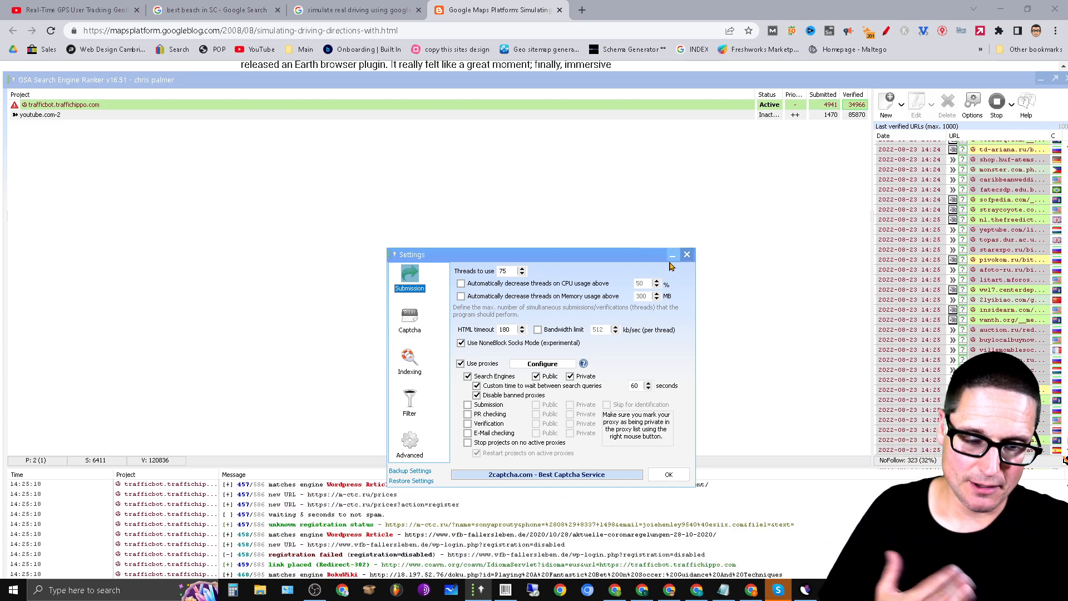
pyautogui.moveTo(672, 263)
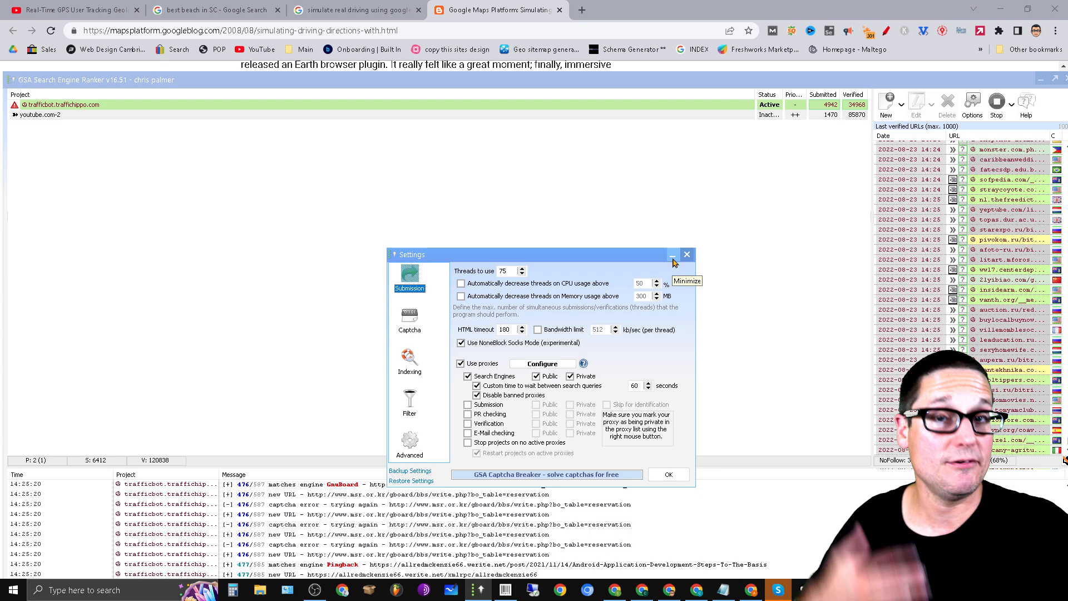
# Step: Minimize the Settings dialog so the project list and live log remain visible
pyautogui.click(673, 254)
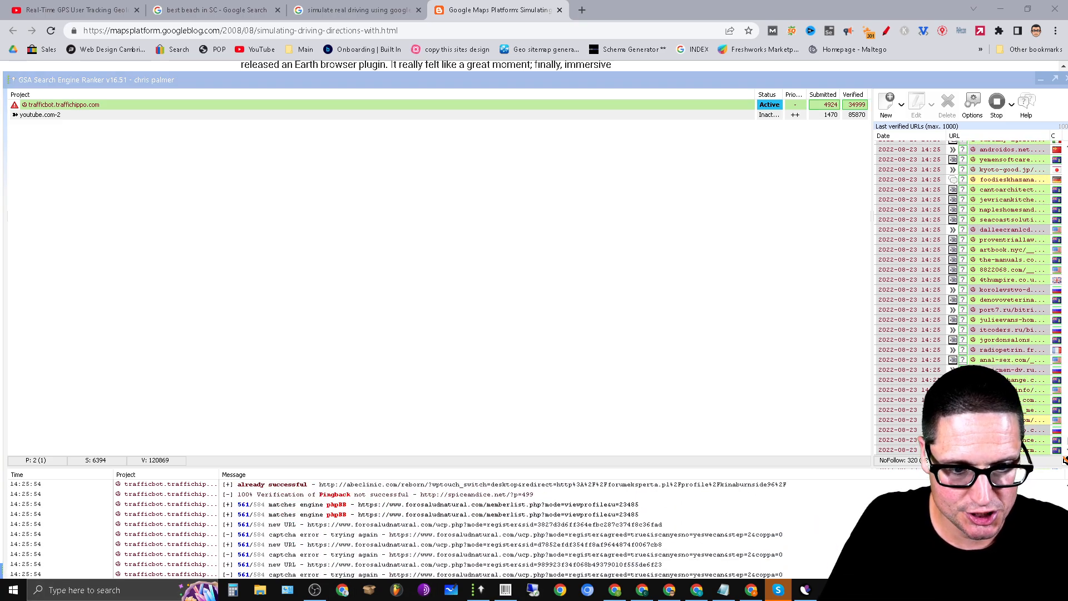
# Step: Launch Paint from the Start menu and paste the clipboard onto its blank canvas
pyautogui.click(11, 590)
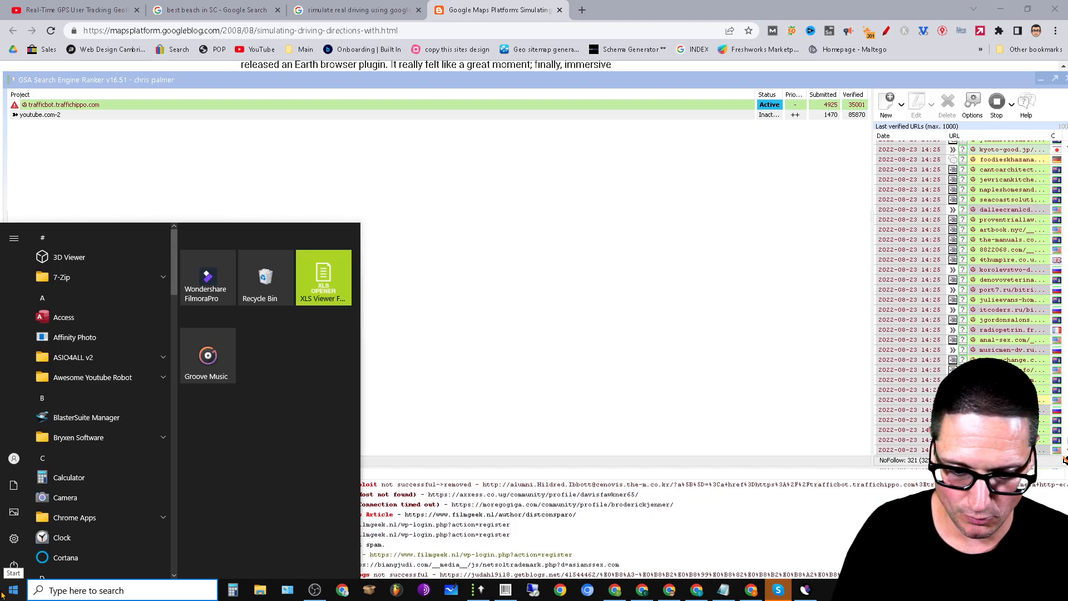
pyautogui.write('paint')
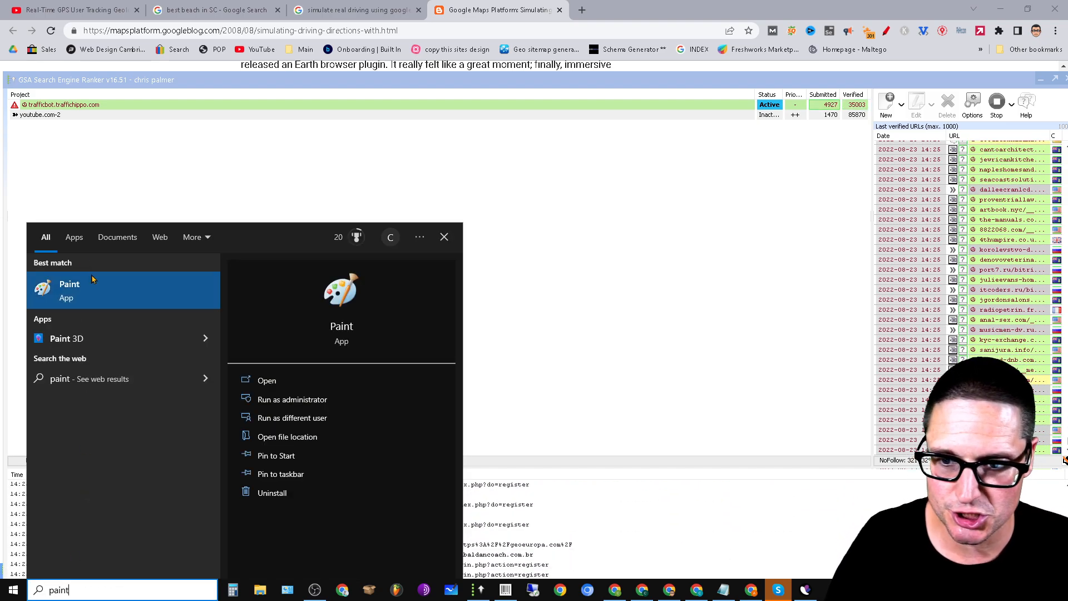
pyautogui.click(69, 284)
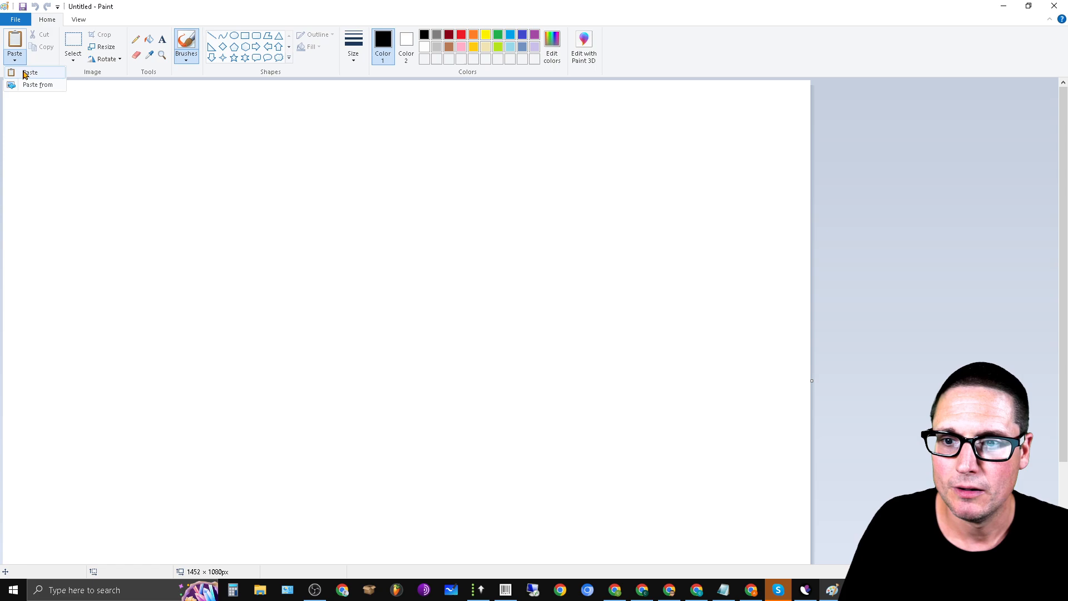
pyautogui.click(29, 73)
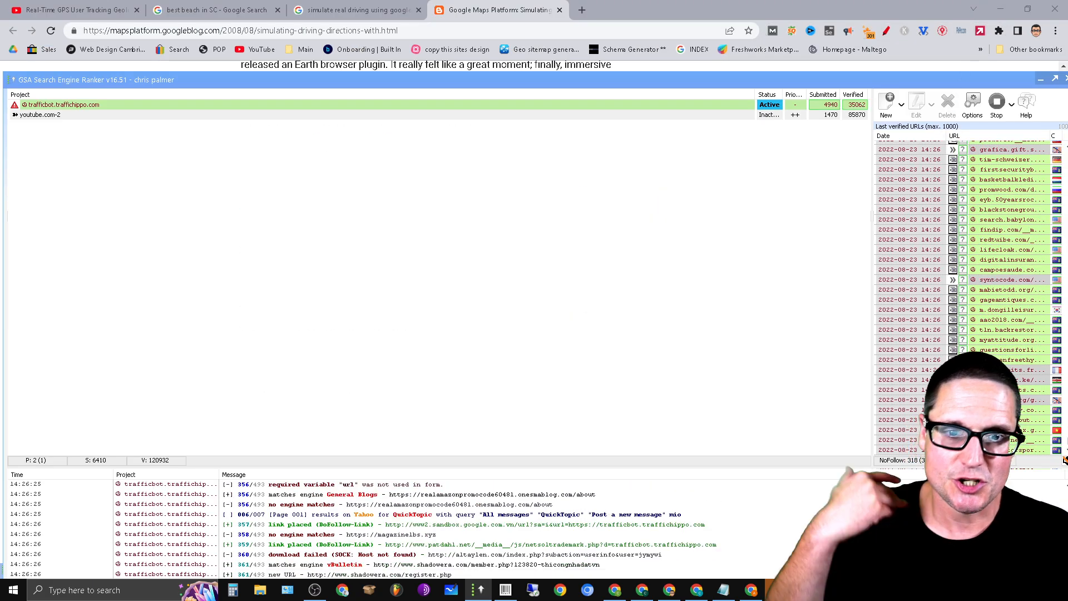
# Step: Reopen Options to the Submission settings for editing the thread count
pyautogui.click(995, 104)
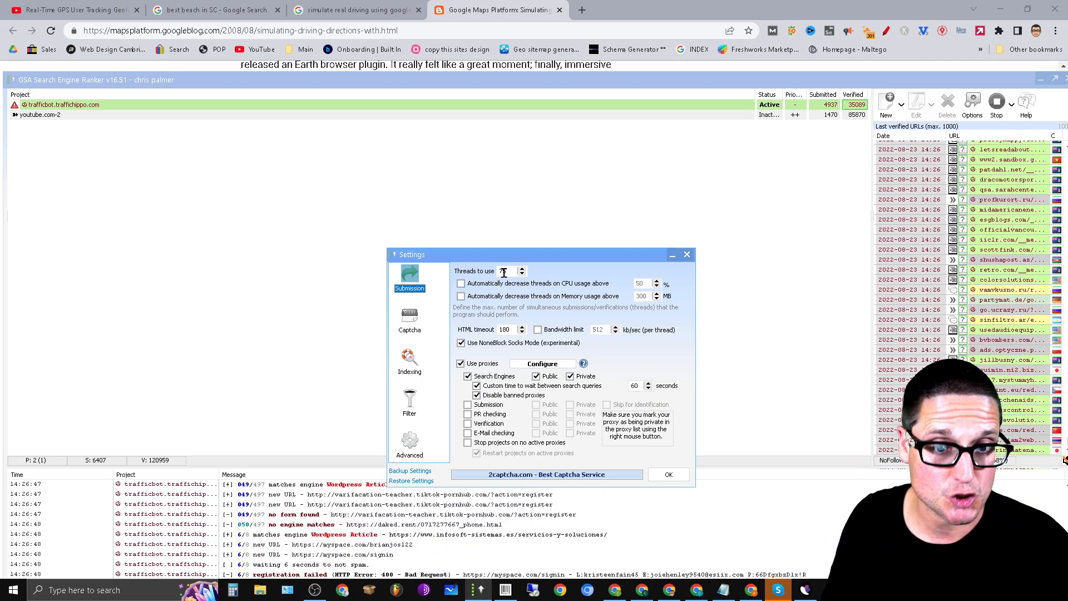
# Step: Set threads to 75, move to the Captcha settings and bring up GSA Captcha Breaker from the taskbar
pyautogui.write('75')
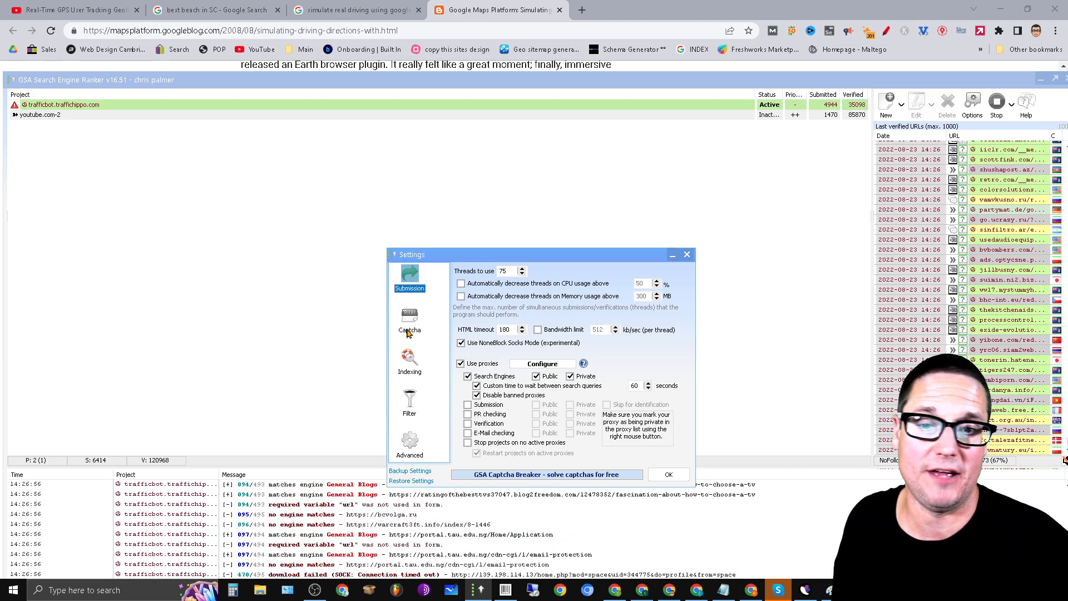
pyautogui.click(410, 320)
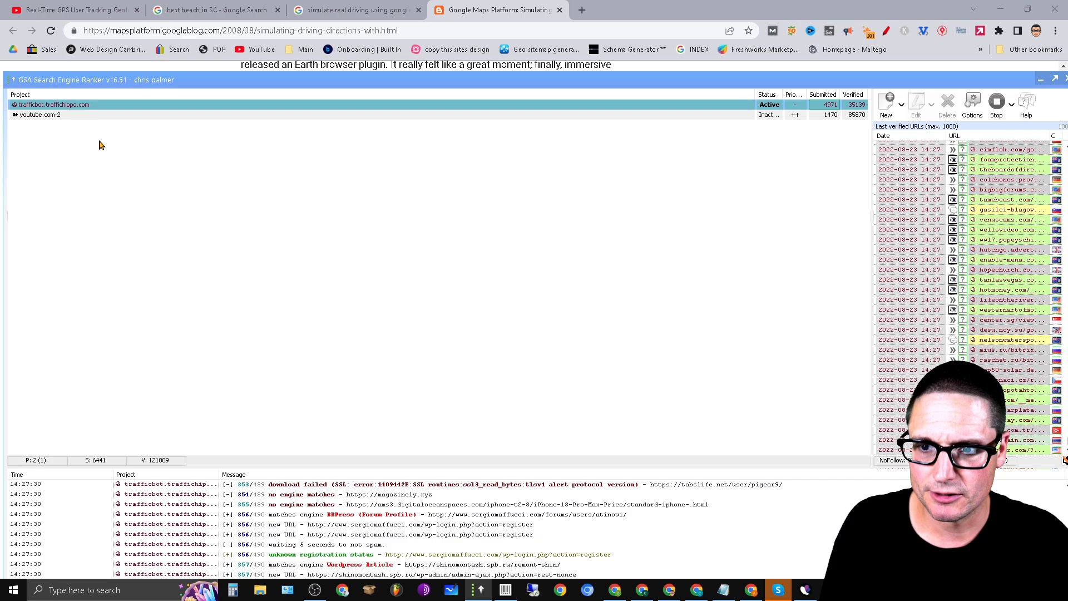
pyautogui.rightClick(51, 105)
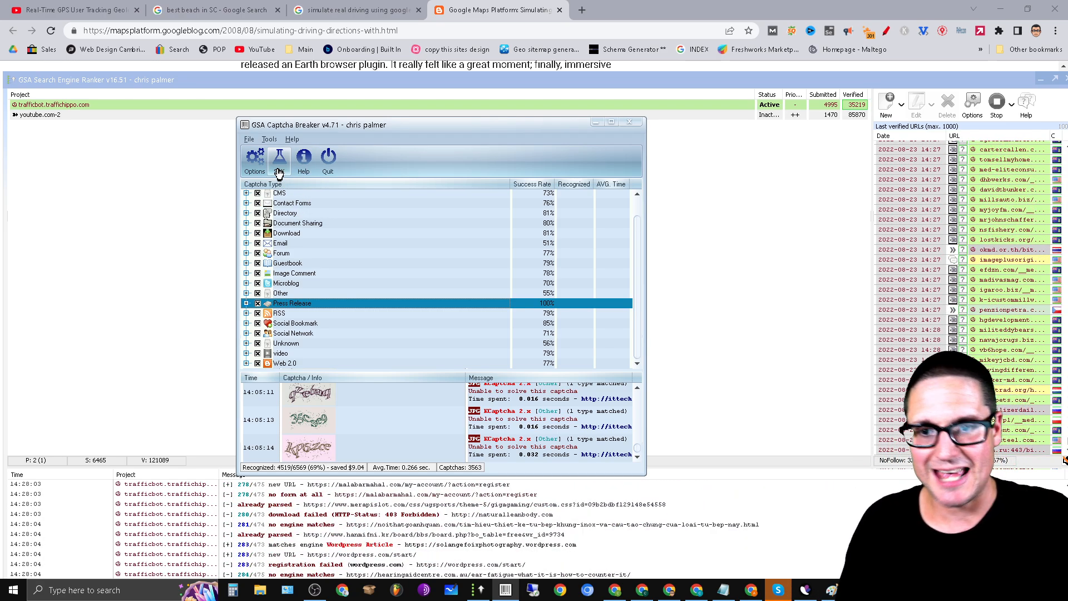
pyautogui.click(278, 156)
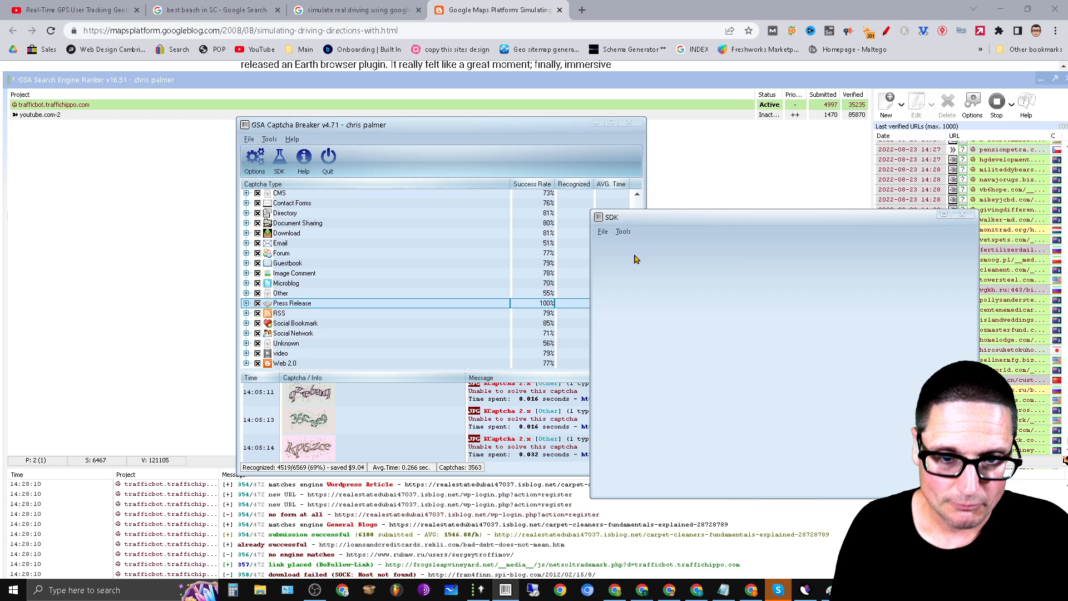
pyautogui.click(622, 232)
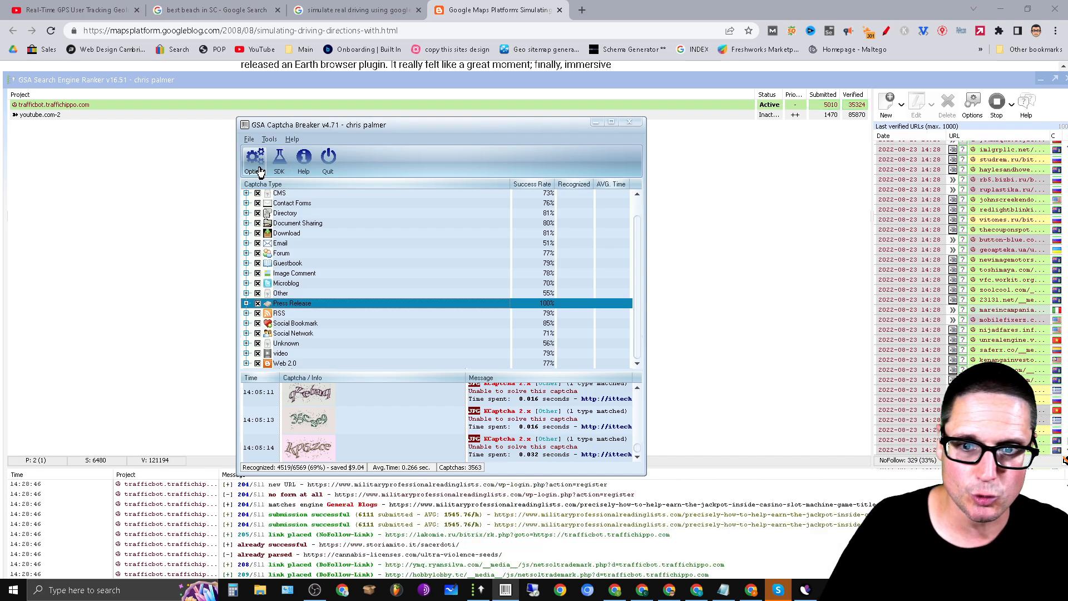
pyautogui.click(254, 160)
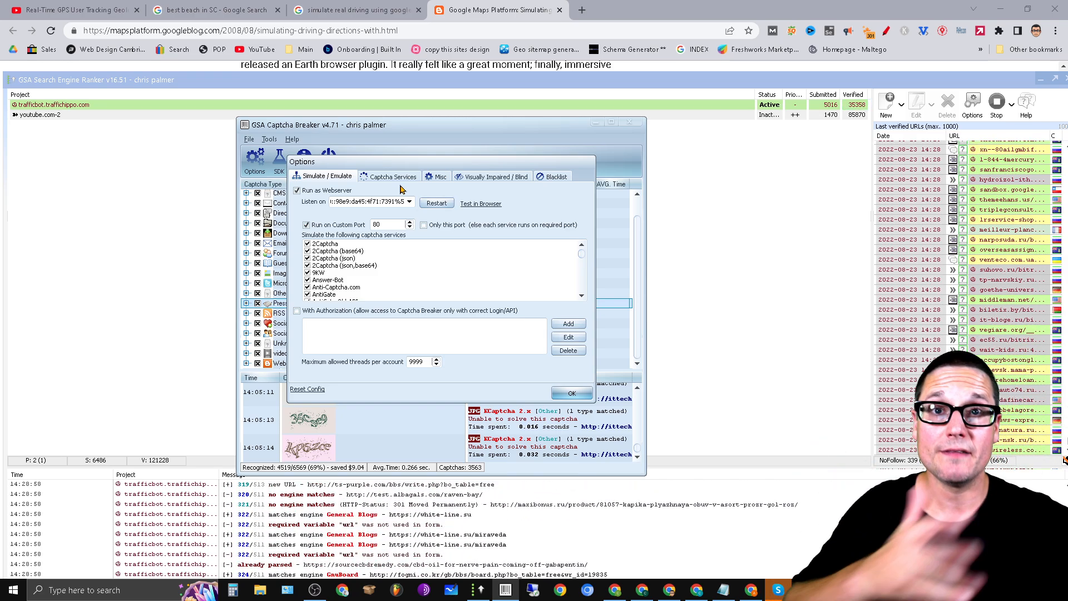
pyautogui.click(571, 393)
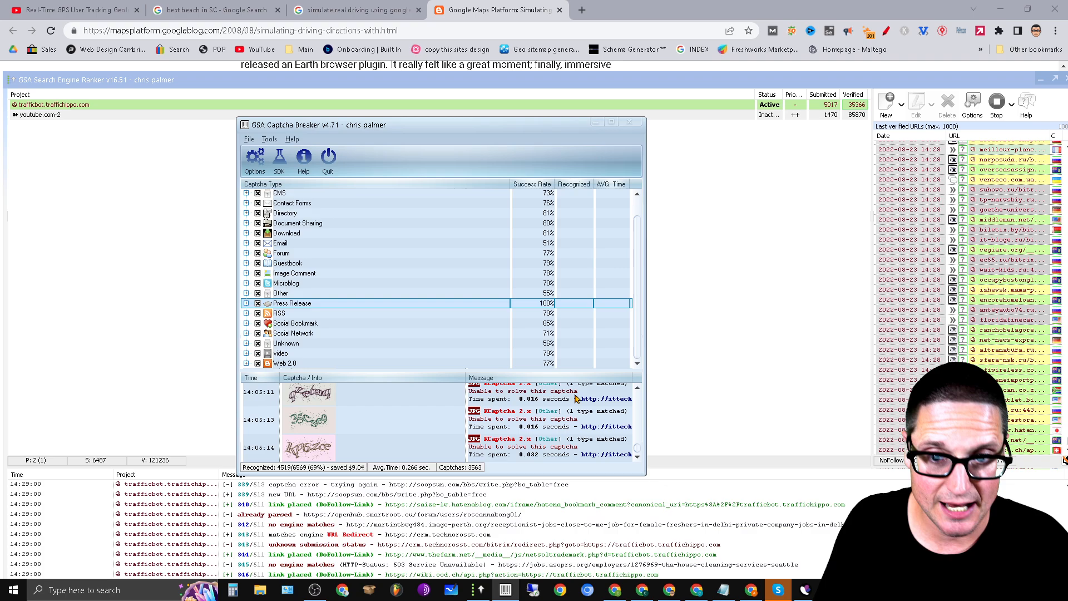
pyautogui.click(270, 139)
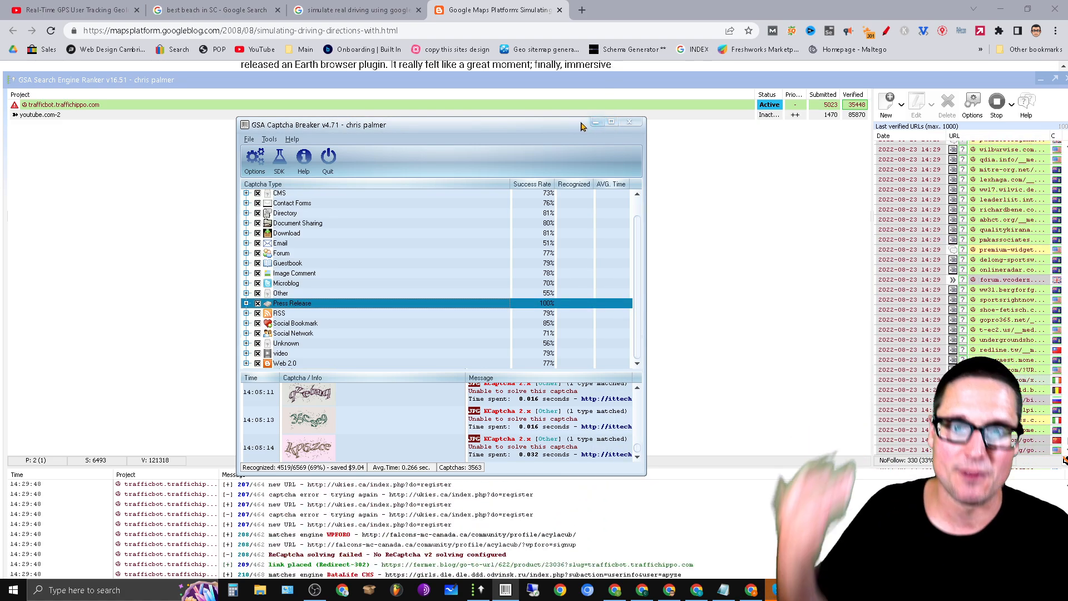
pyautogui.click(627, 122)
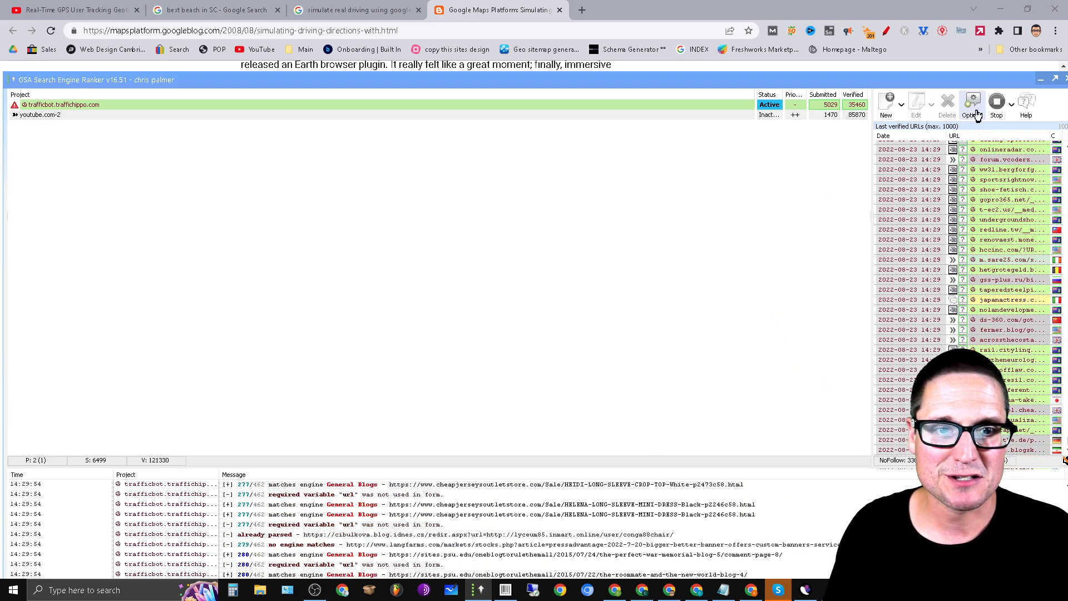
# Step: Bring up the youtube.com-2 project's Project Data window with its URL and keywords
pyautogui.click(973, 104)
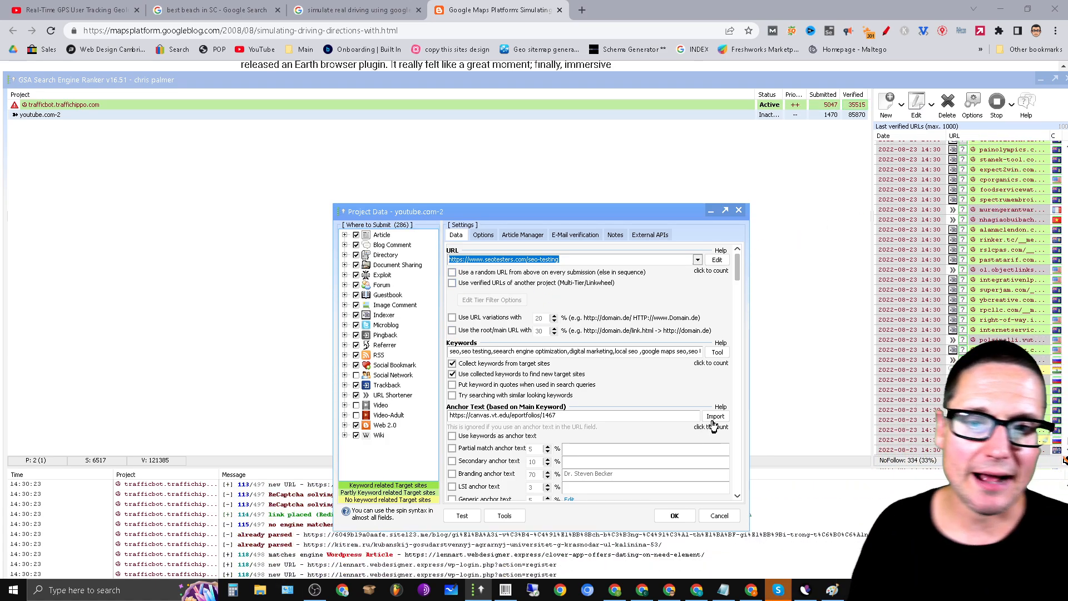
# Step: Close the Project Data dialog, revealing the Google Earth Driving Simulator blog article
pyautogui.click(482, 235)
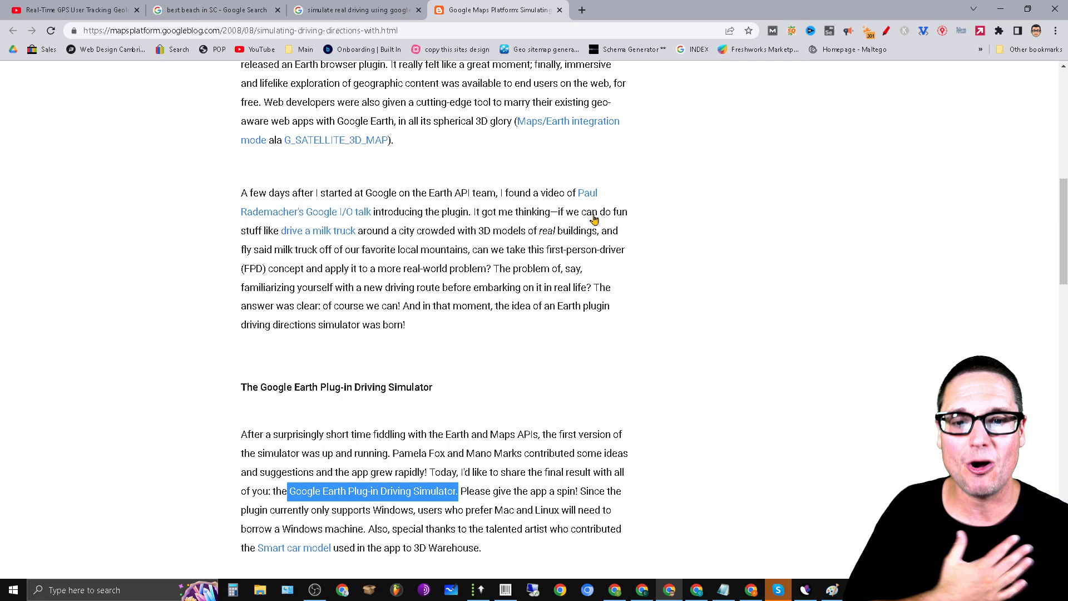
pyautogui.moveTo(789, 511)
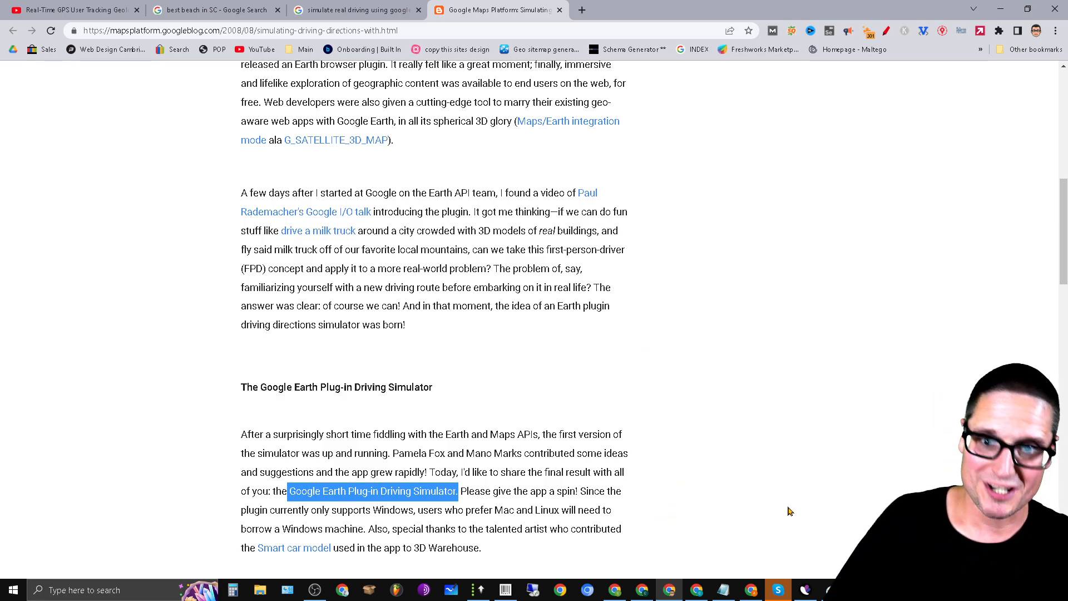